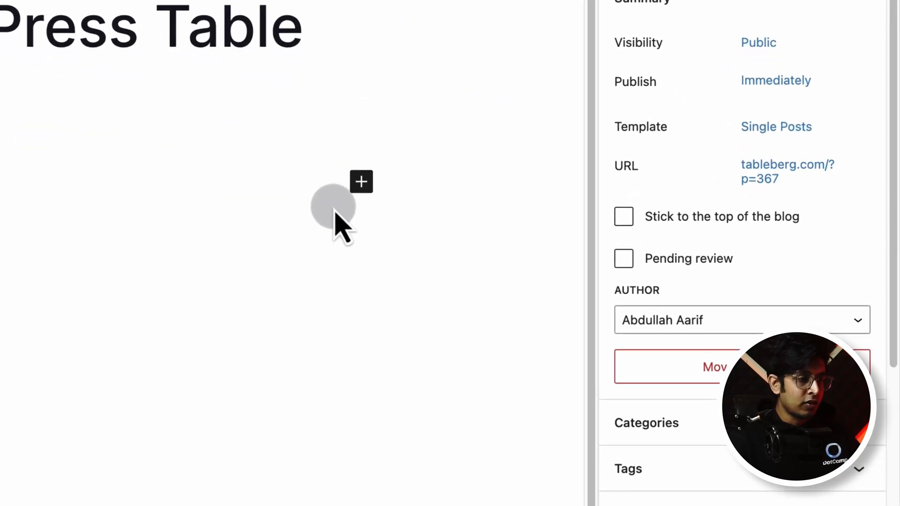
- Insert a core Table block below the heading with 4 columns and 5 rows
click(361, 182)
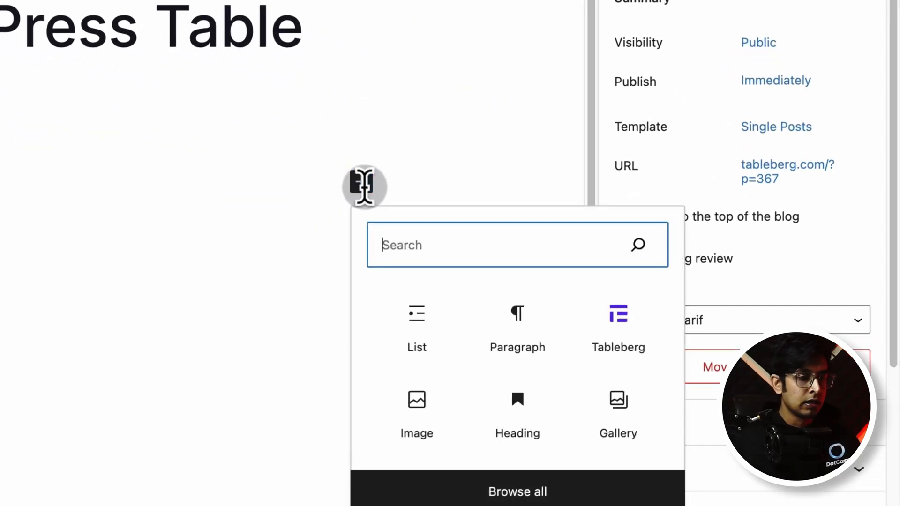
text(table)
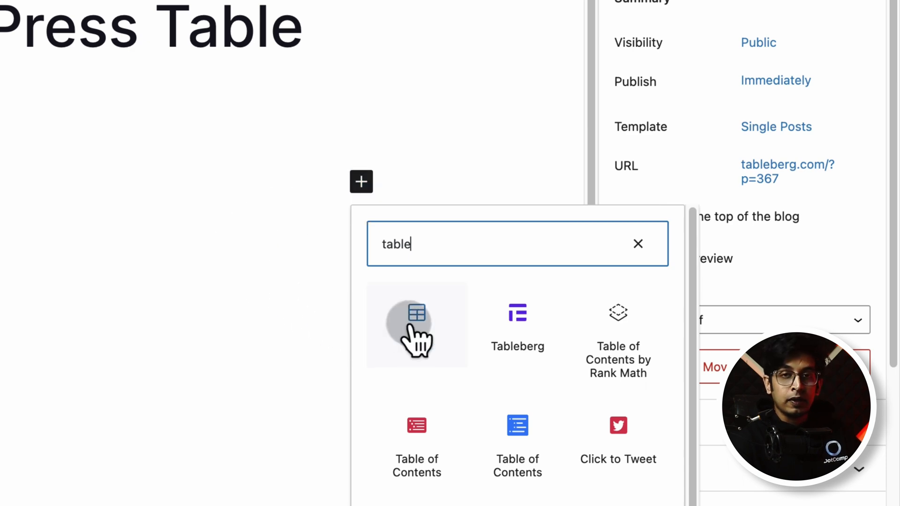
click(417, 312)
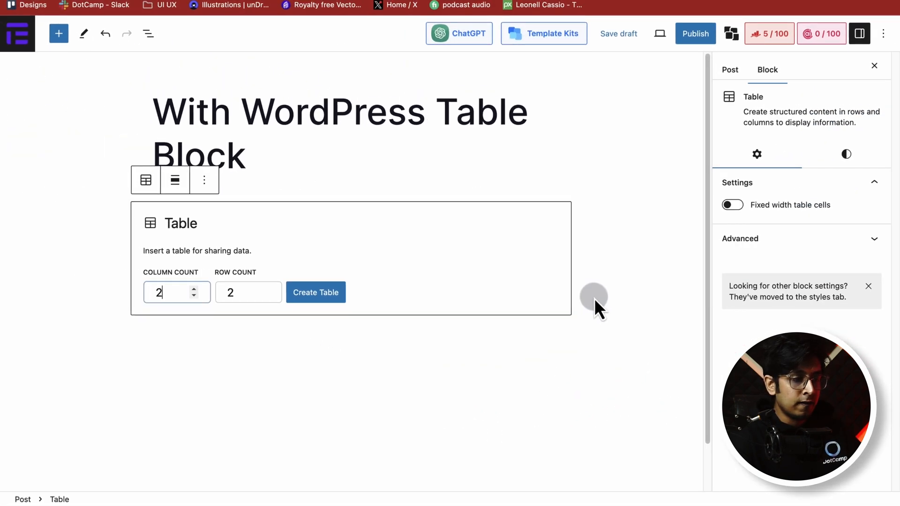
click(315, 291)
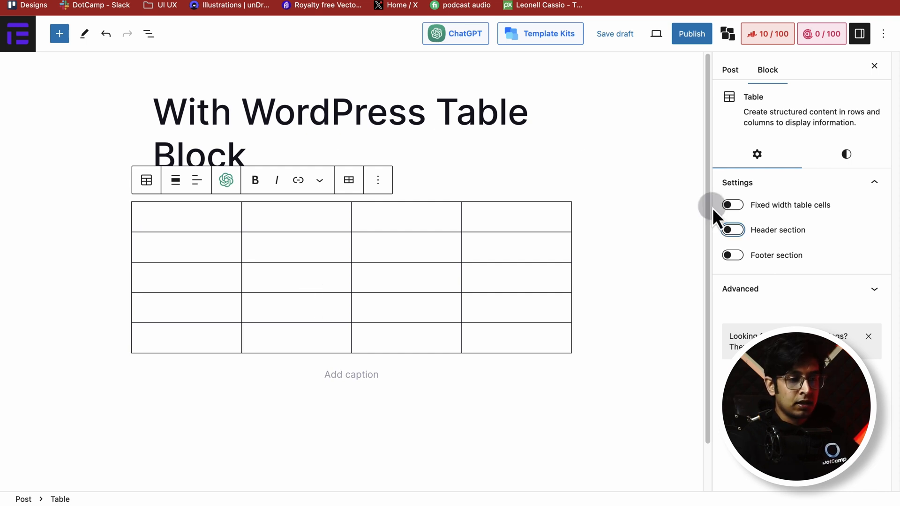
- Enable the header row, label it Product, Specifications, Ratings, Prices, and enter Product Name 1–5
click(731, 230)
text(Specifications)
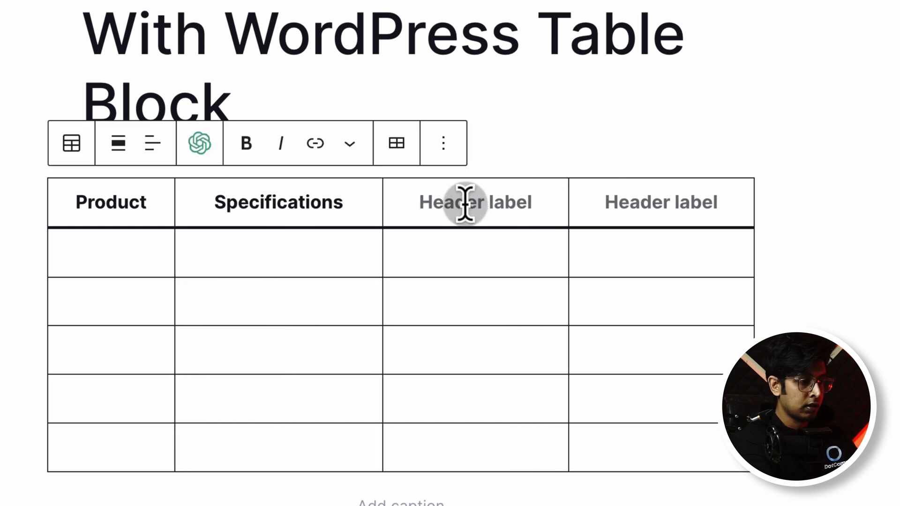
text(Ratings)
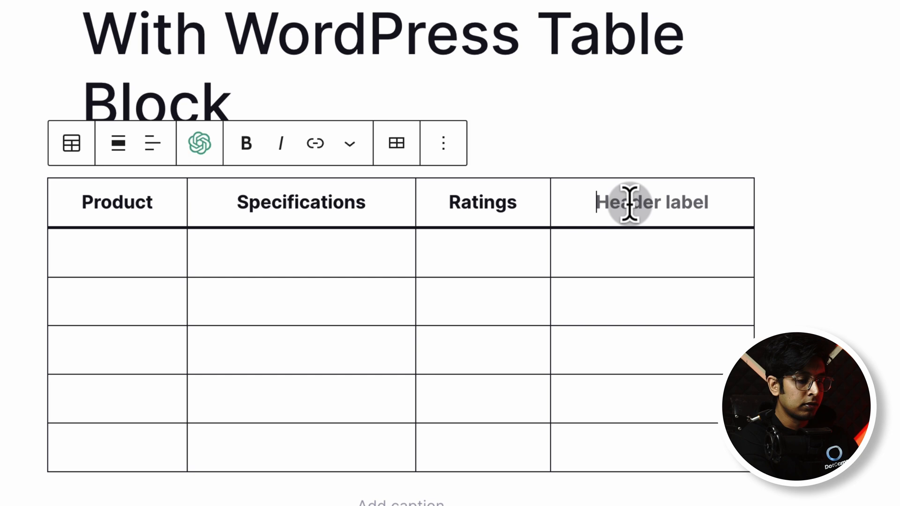
text(Prices)
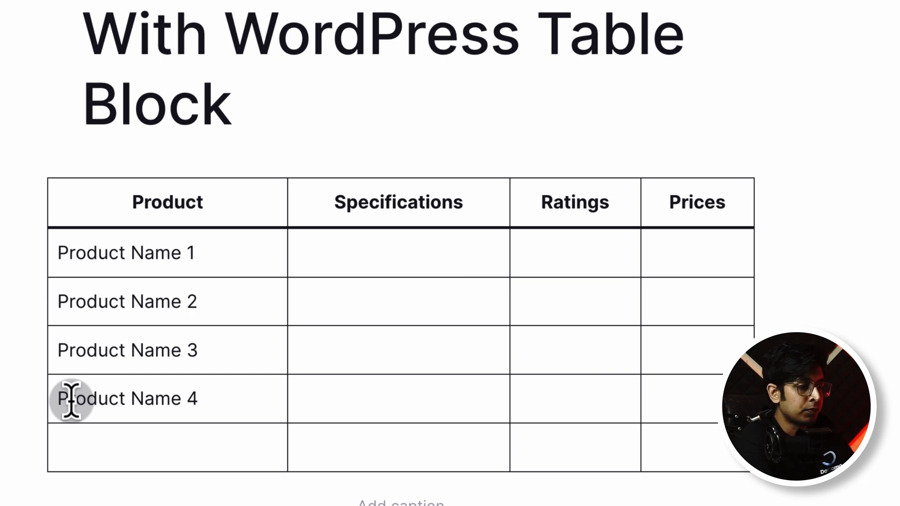
text(Product Name 5)
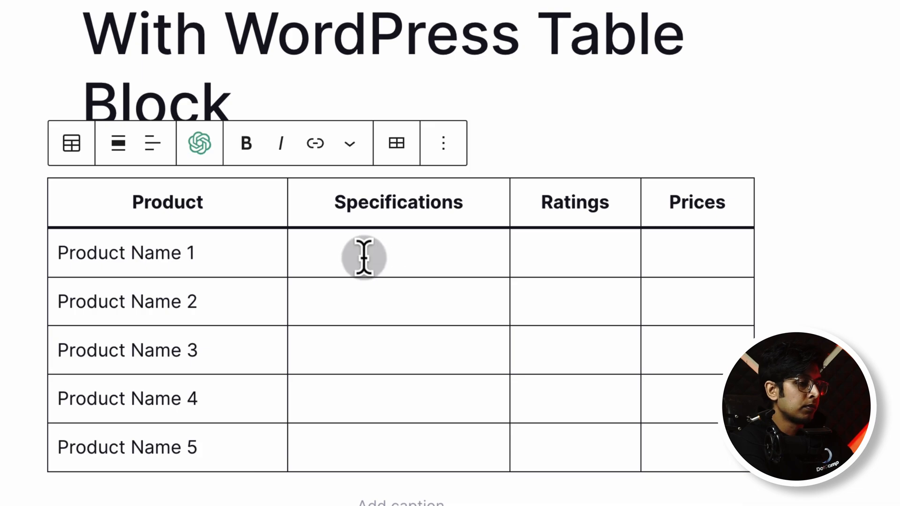
click(396, 143)
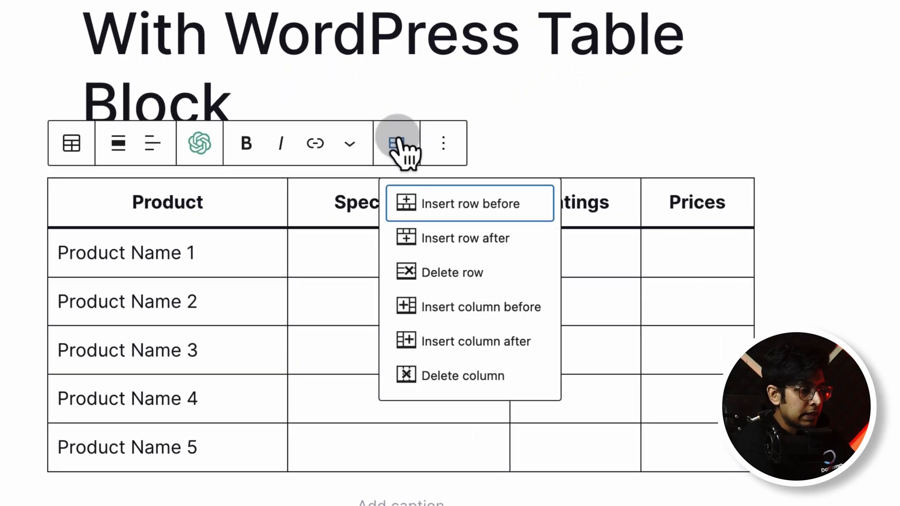
click(298, 253)
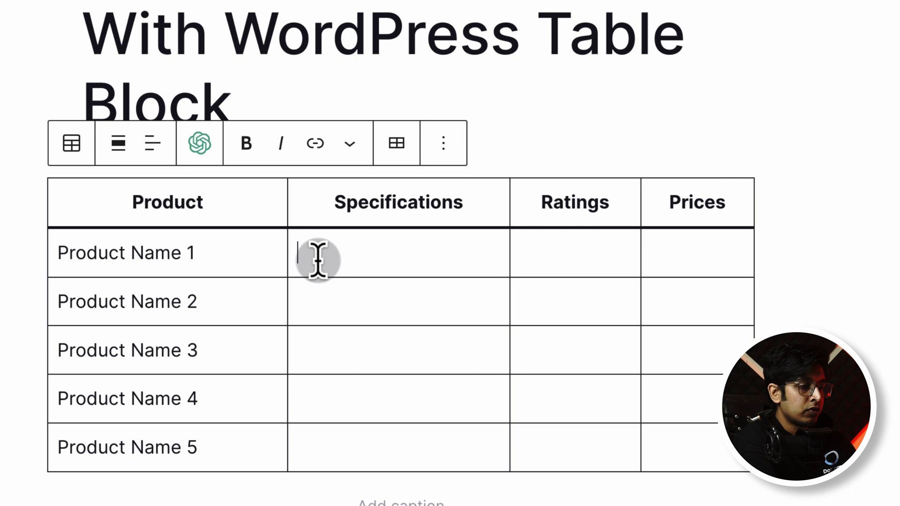
- Type dash-prefixed Resolution, Dimention, Weight, Display Type specs and ratings 5/5, 4/5, 4.7/5
text(- o)
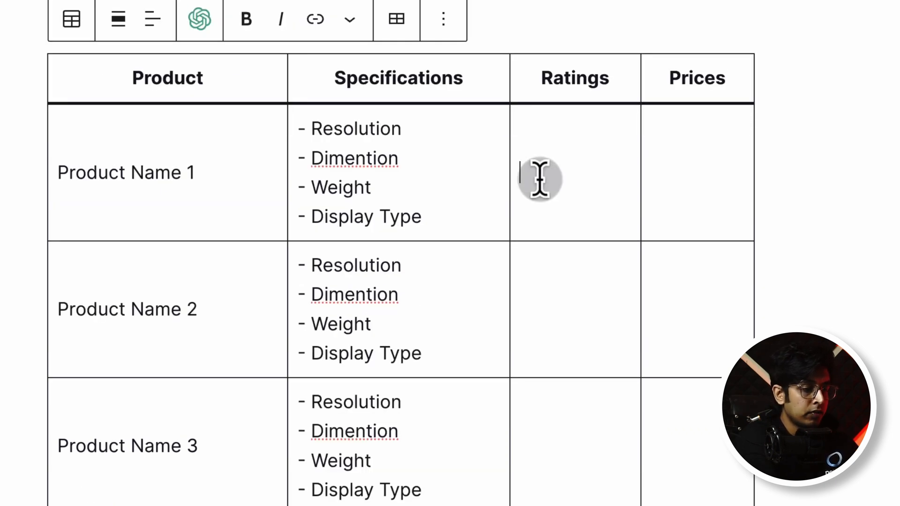
text(5/5)
click(575, 309)
text(4/5)
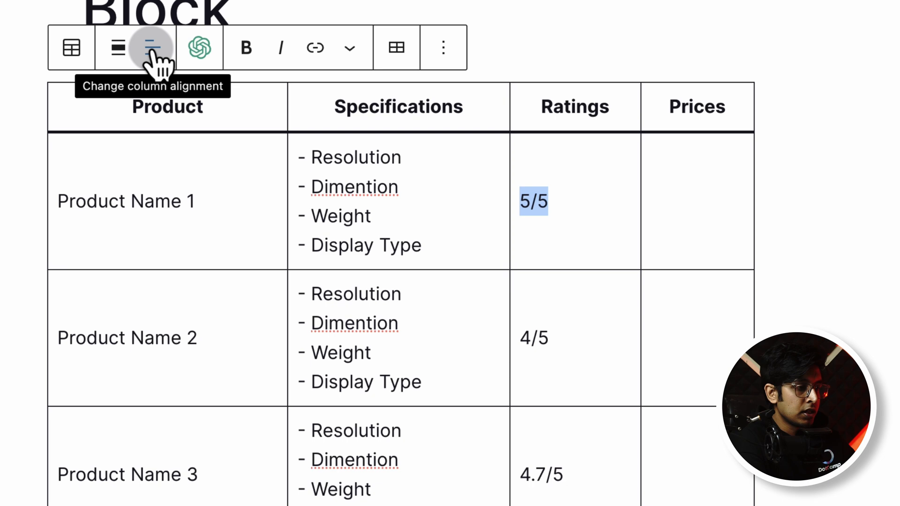
- Center-align the Ratings column via column alignment and apply Bold to the 5/5 rating
click(153, 48)
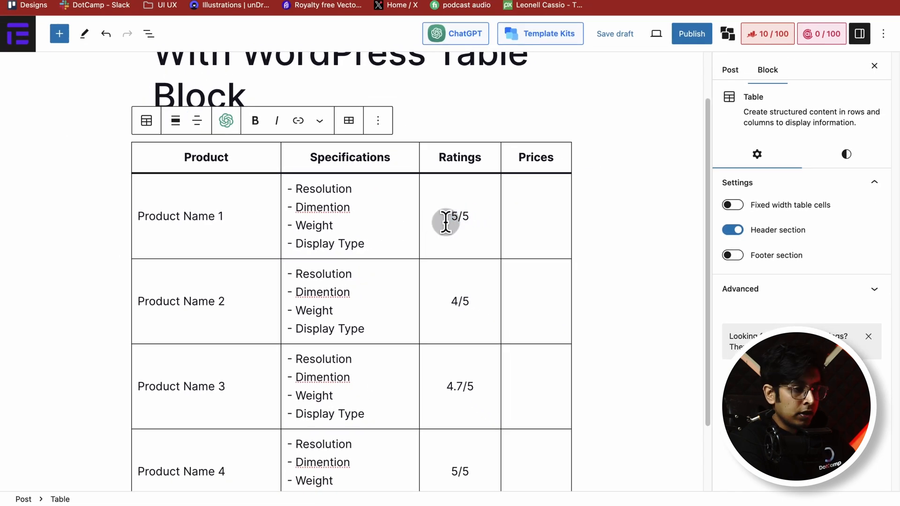
mouse_move(462, 224)
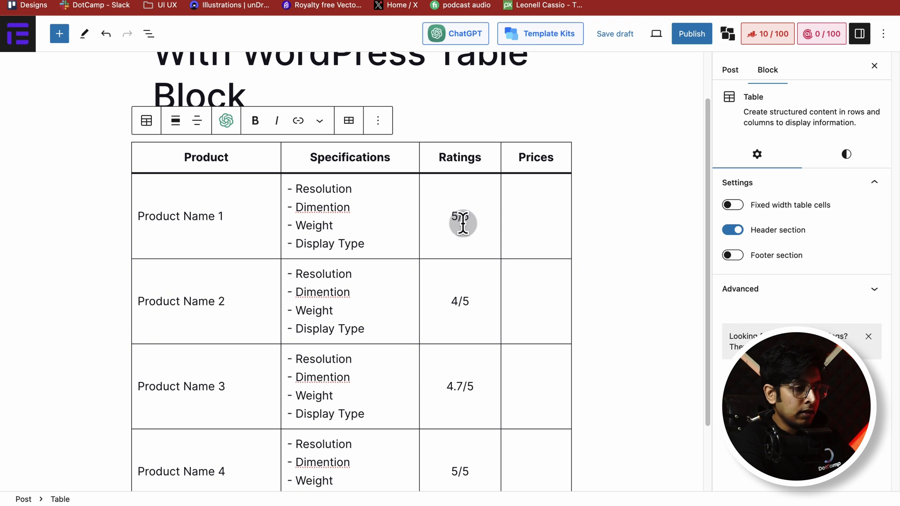
scroll(down, 3)
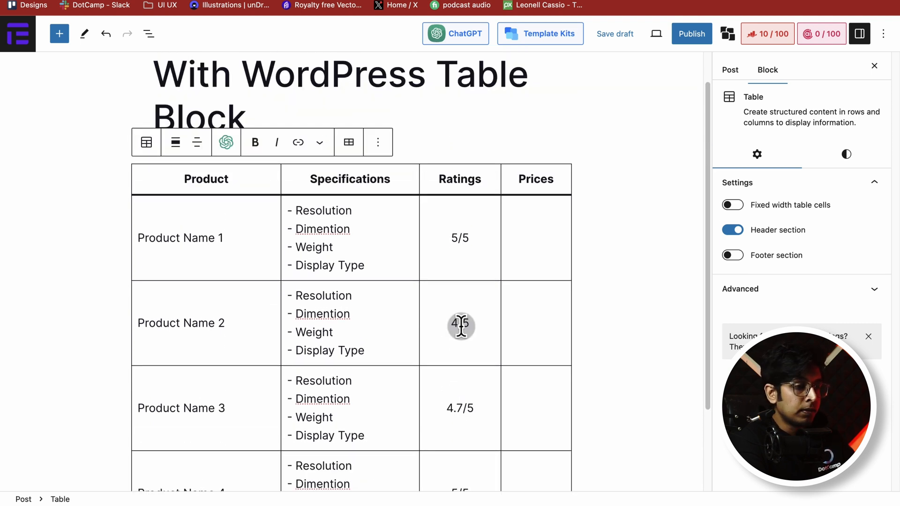
scroll(down, 3)
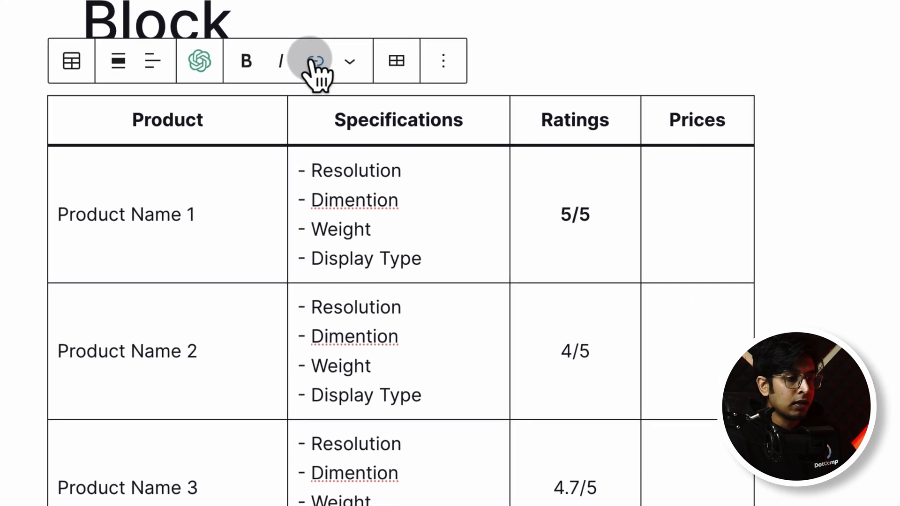
click(315, 61)
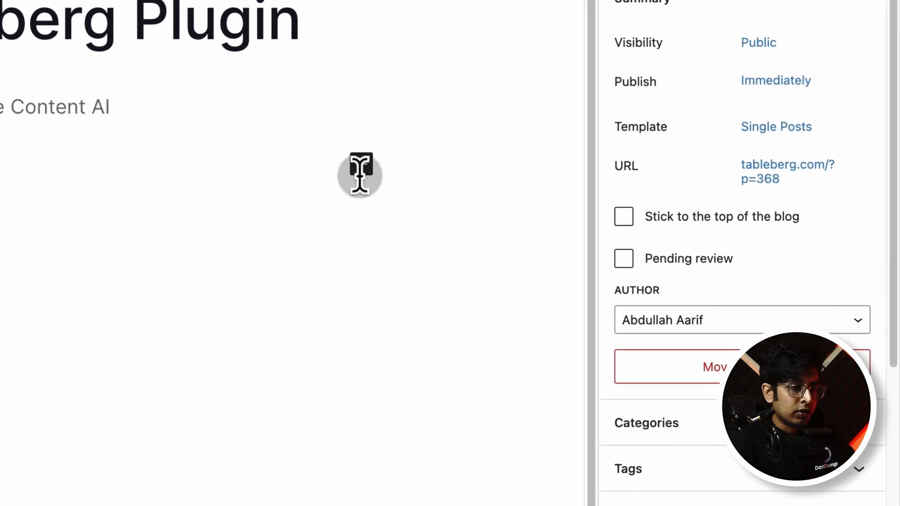
- Add a 4×4 Tableberg table under the Tableberg Plugin heading and enable its table header
click(361, 165)
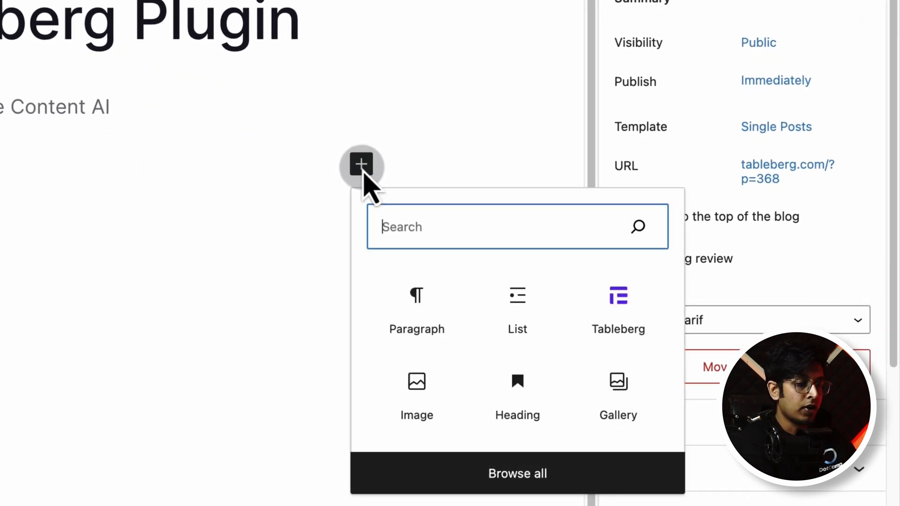
text(tableber)
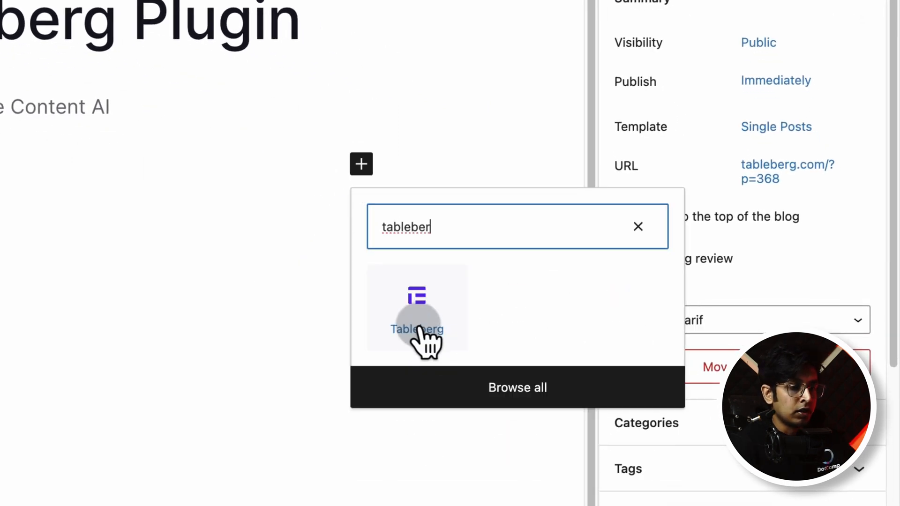
click(417, 307)
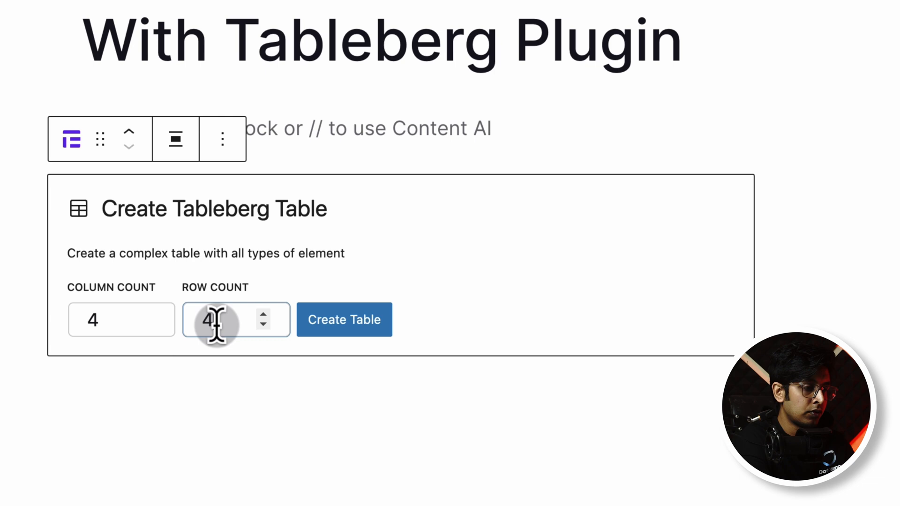
click(343, 319)
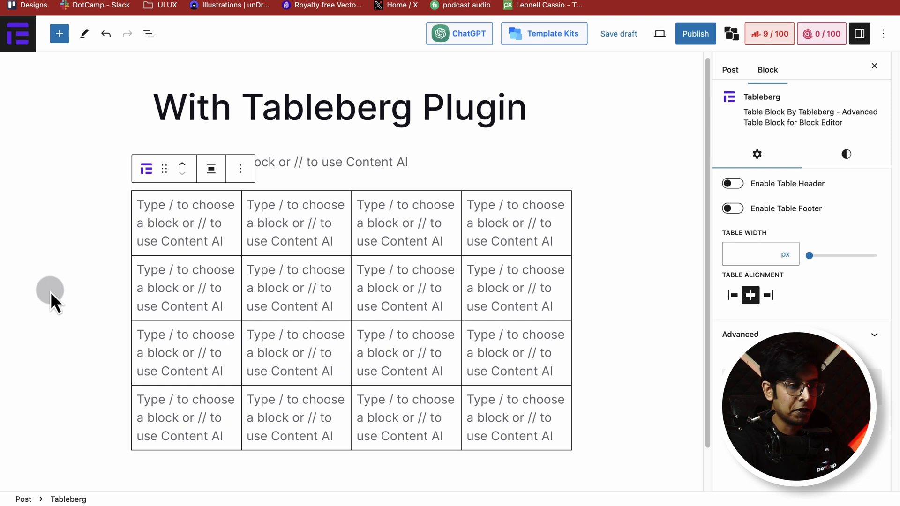
mouse_move(557, 270)
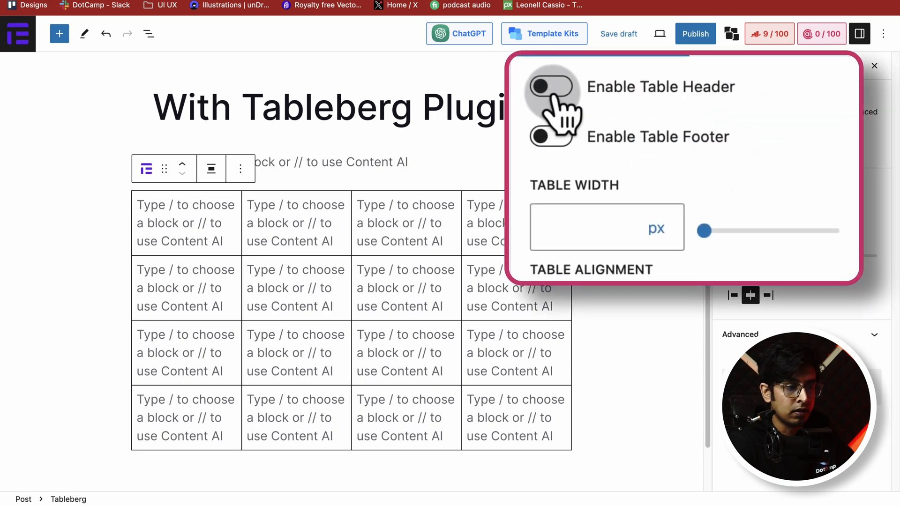
click(551, 86)
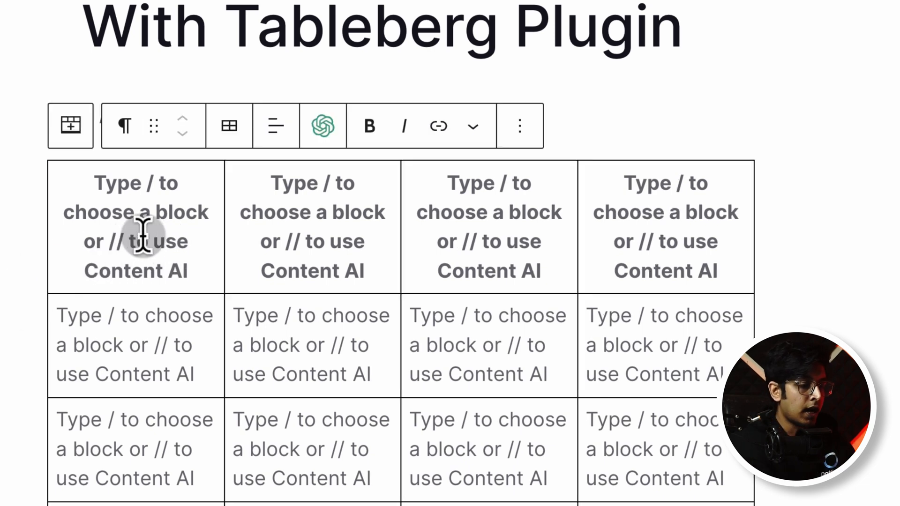
- Label the Tableberg header row Products, Specifications, Ratings, Prices
text(Ratings)
text(Prices)
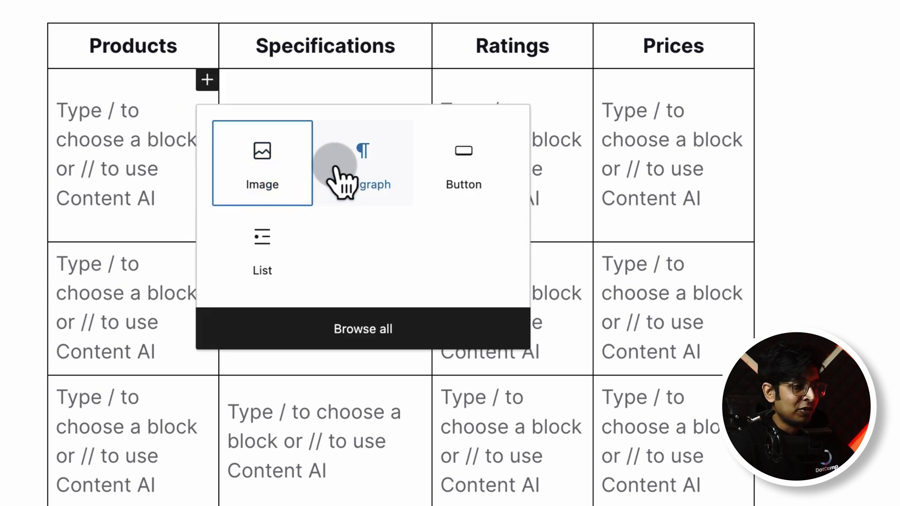
mouse_move(261, 281)
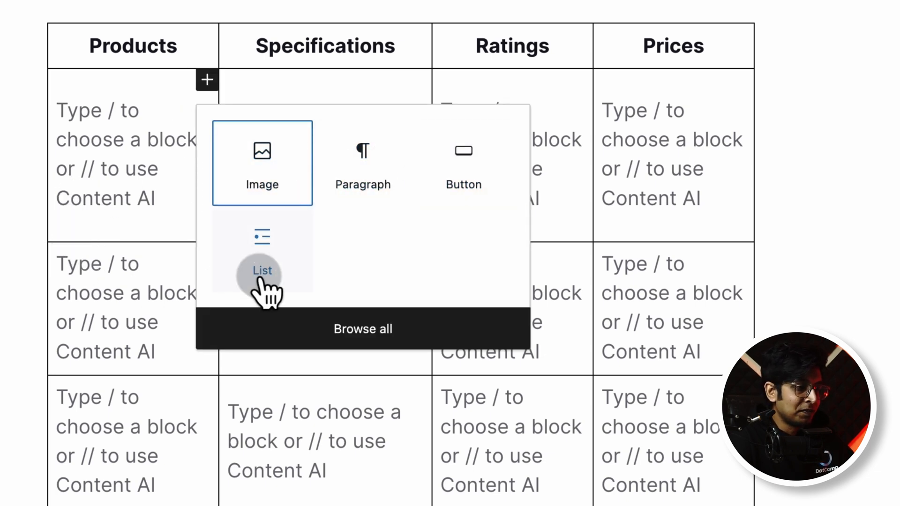
- Add smartwatch photos from the Media Library to the Products cells at 120 px width
click(262, 162)
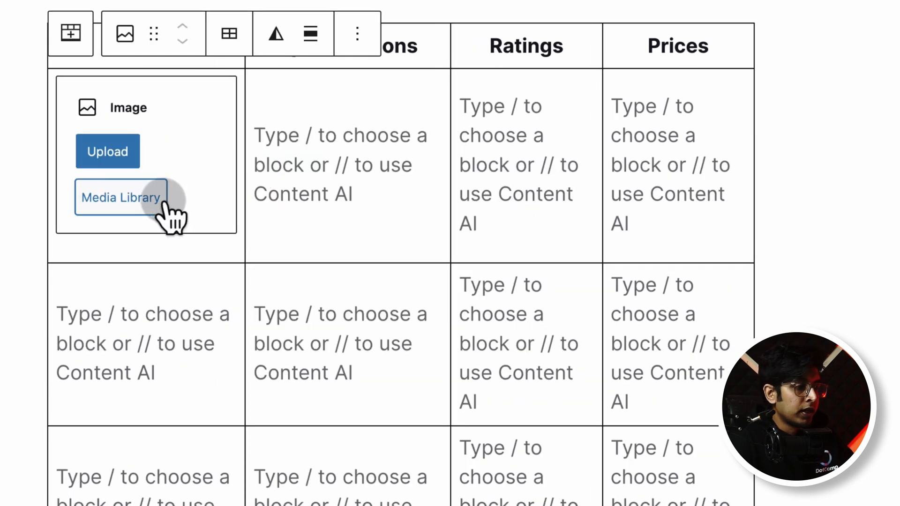
click(120, 197)
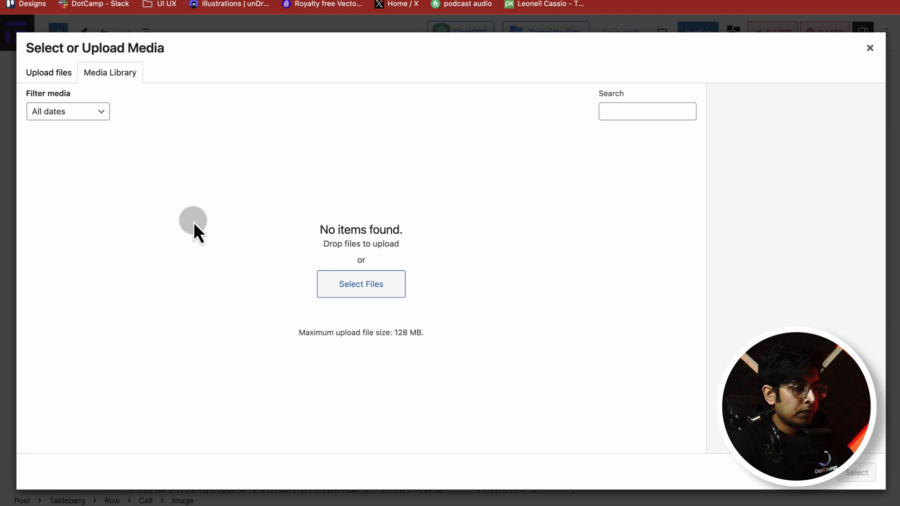
click(870, 48)
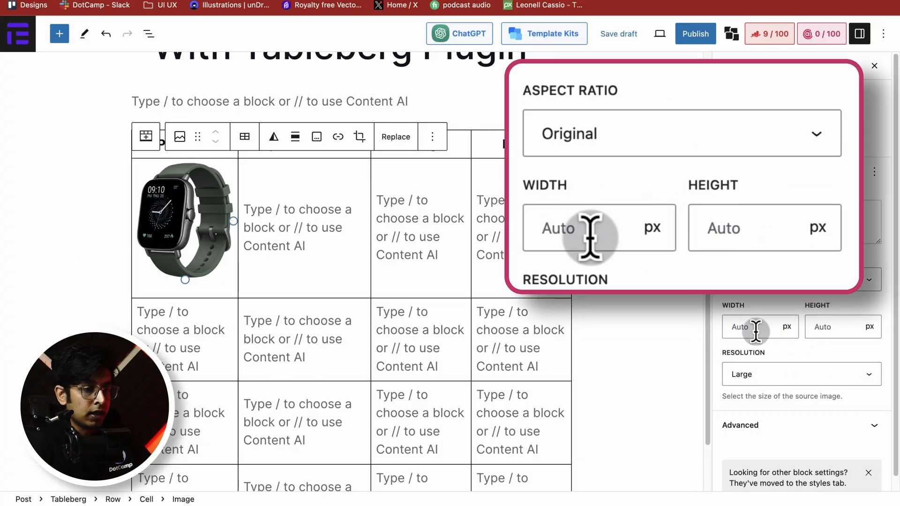
text(120)
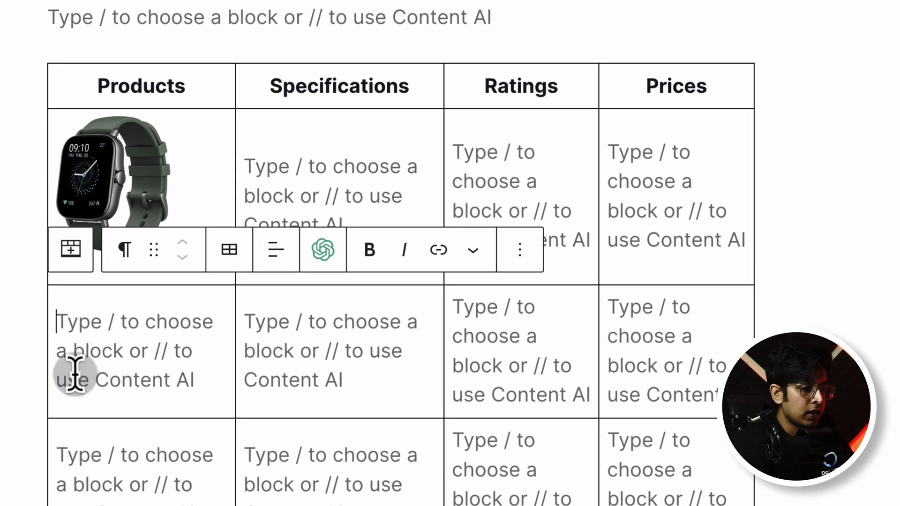
text(/)
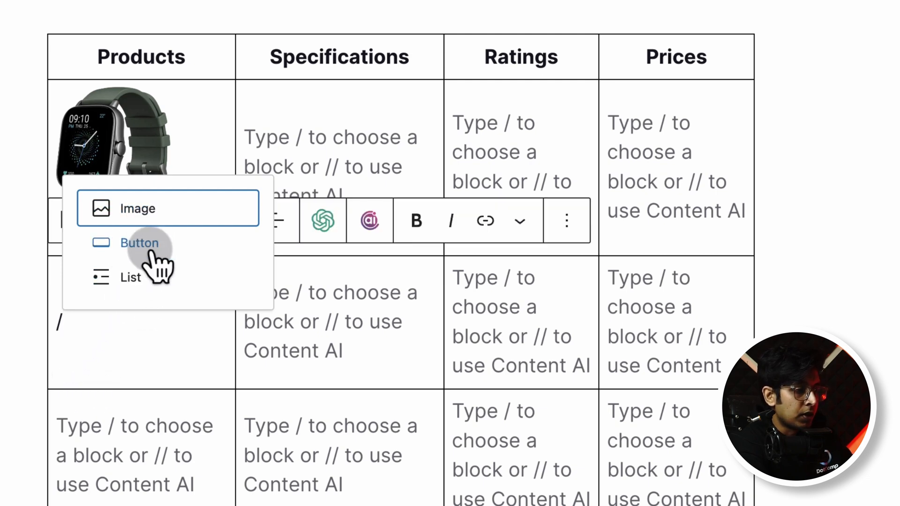
click(137, 208)
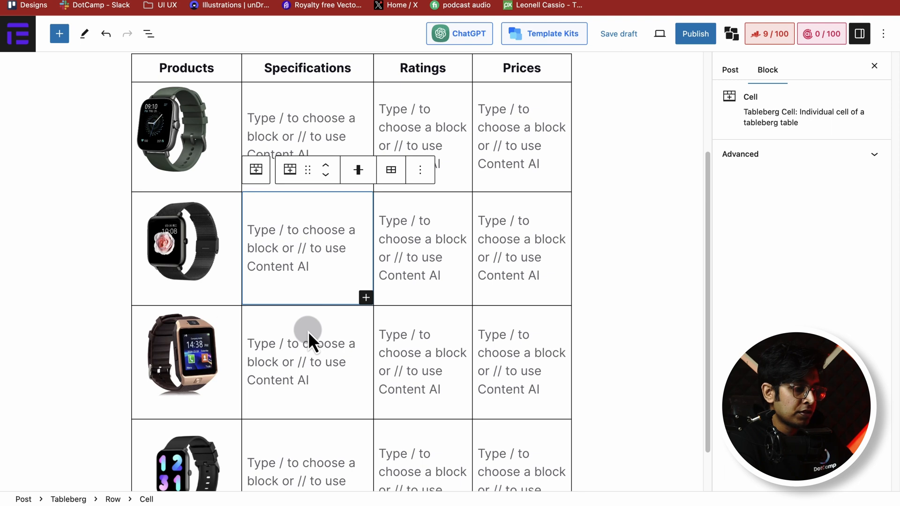
- Add a bulleted Resolution, Weight, Display, Material list, indenting Material under Display
scroll(down, 3)
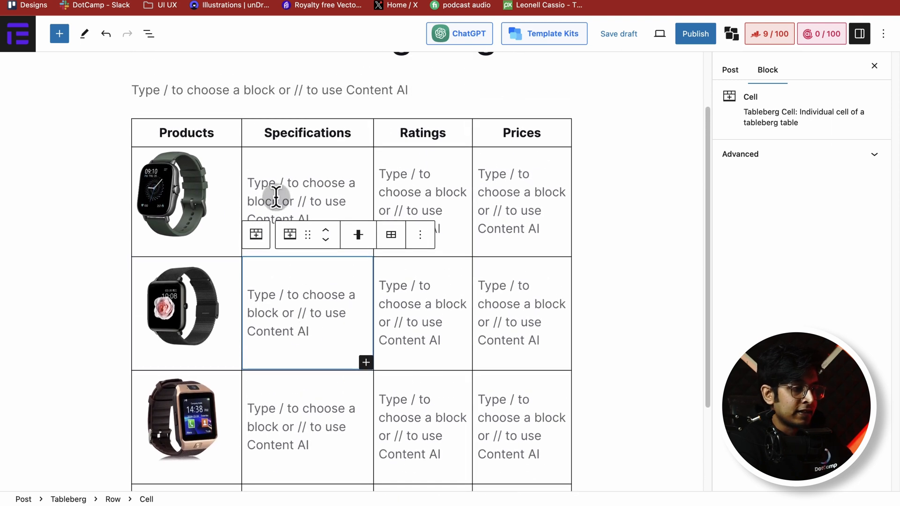
click(301, 201)
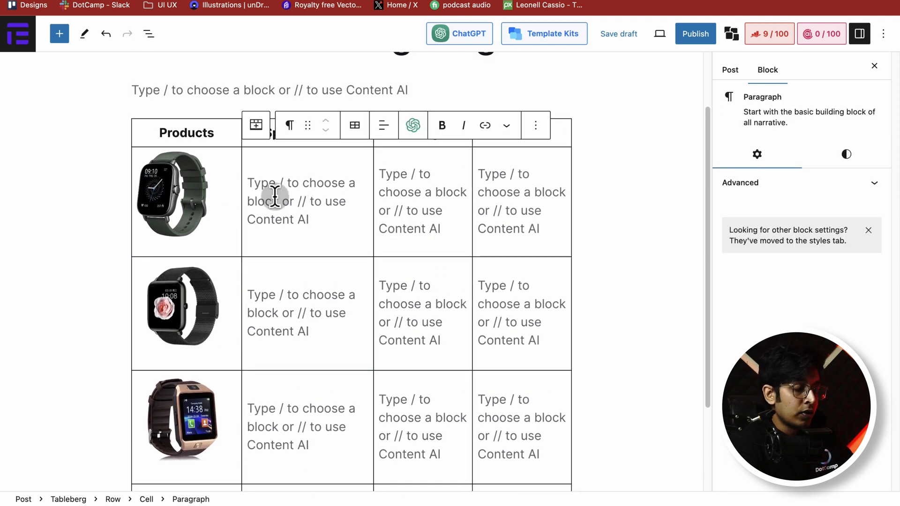
text(/)
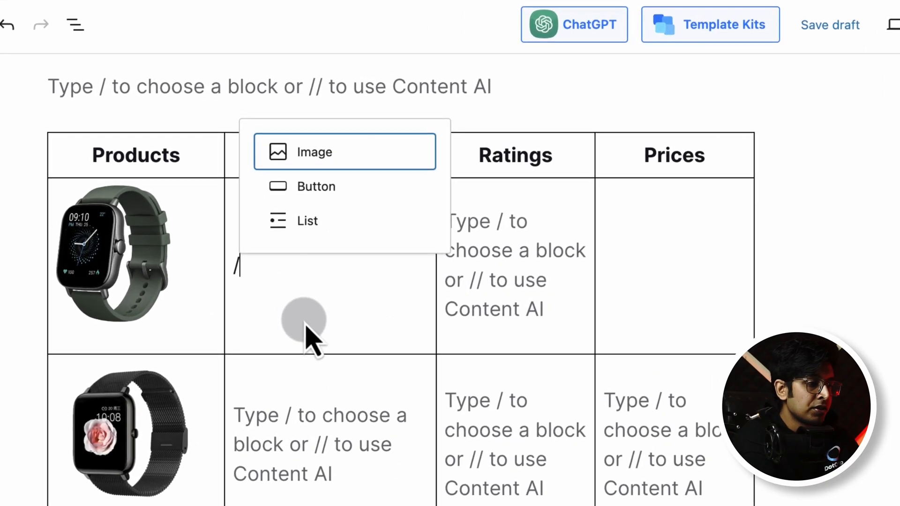
click(307, 220)
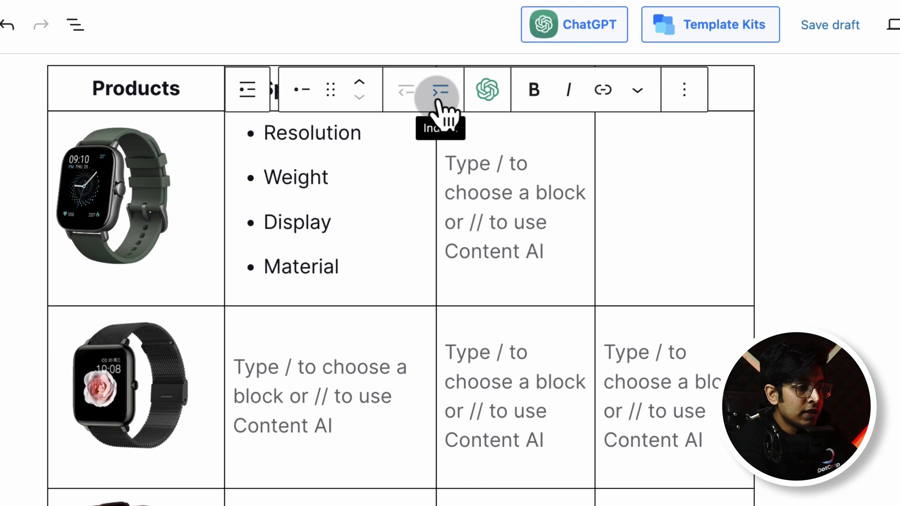
click(262, 266)
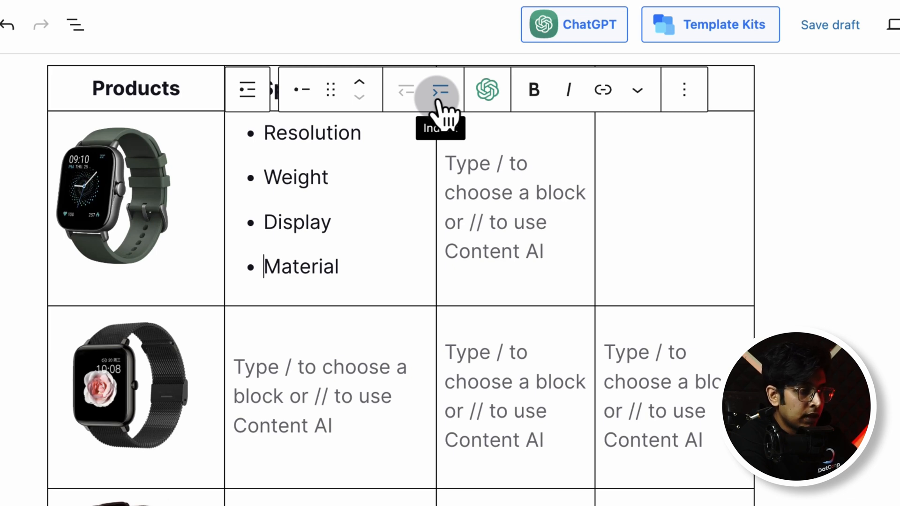
click(439, 89)
text(5/5)
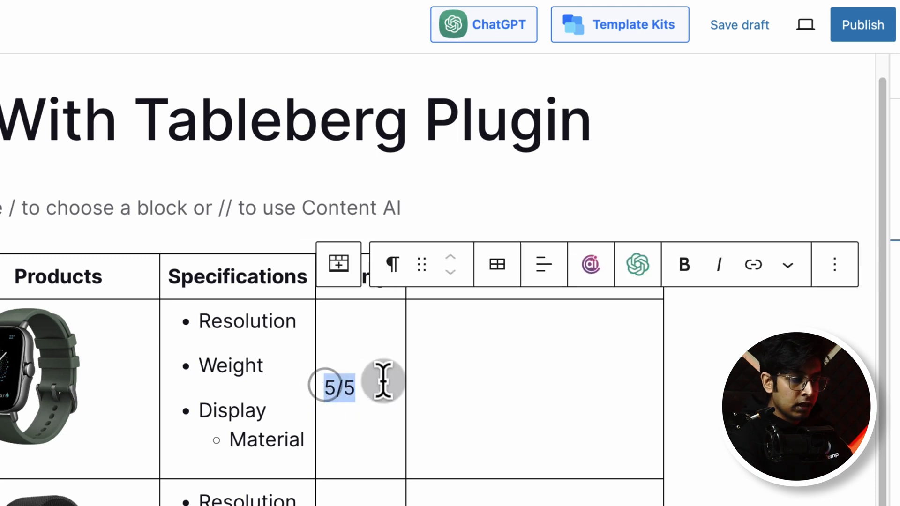
- Enter ratings 5/5, 4/5 and 4.2/5 and center-align the 5/5 text
click(543, 264)
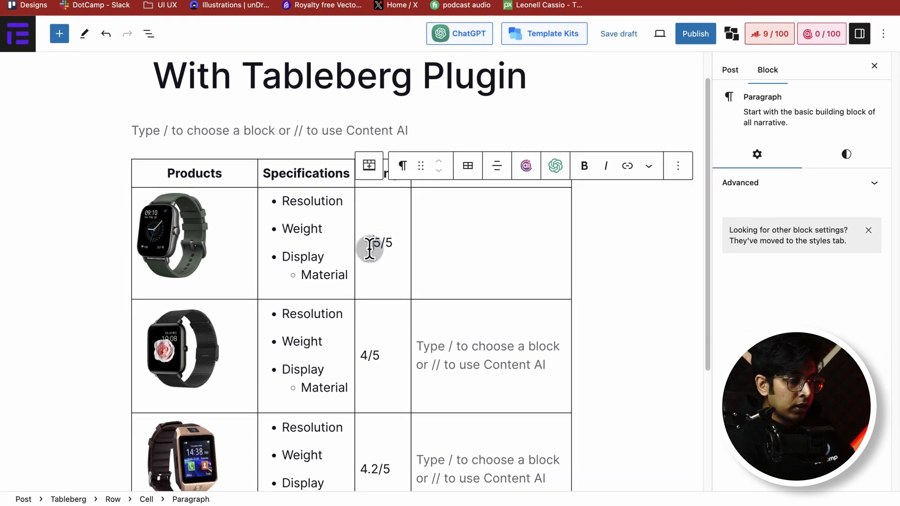
double_click(378, 243)
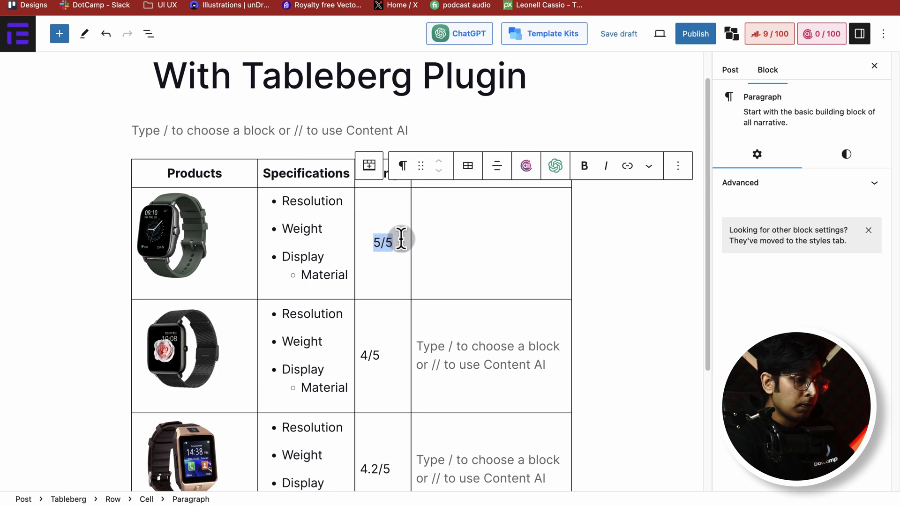
scroll(down, 3)
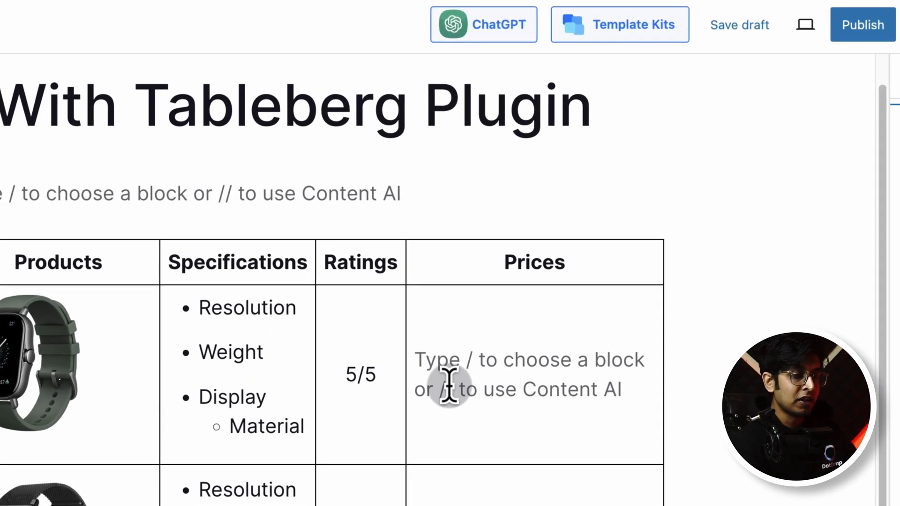
- Insert a 'Check Price' button in the first Prices cell and paste copies into the other rows
text(/)
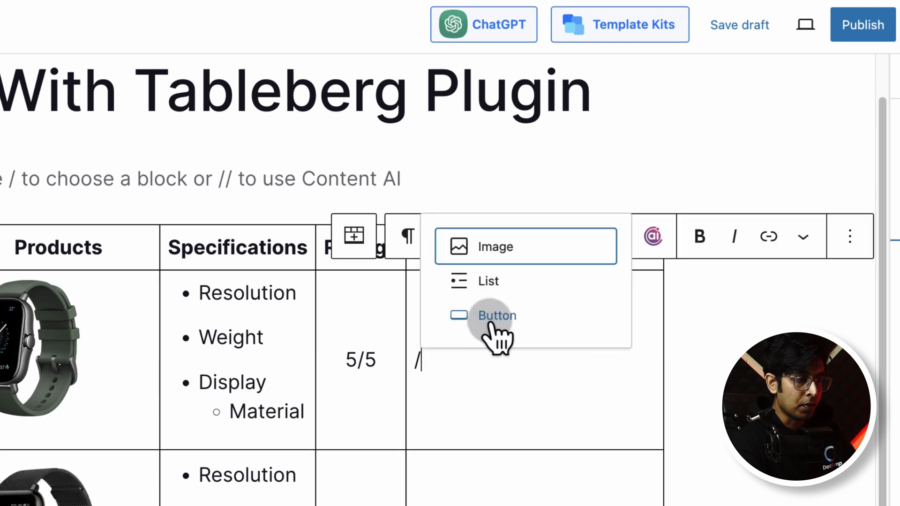
click(495, 315)
text(Check Price)
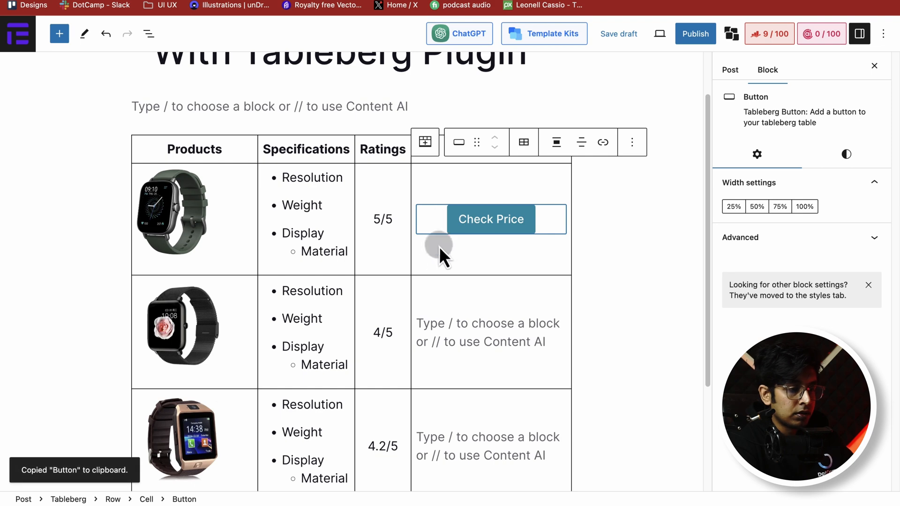
scroll(down, 3)
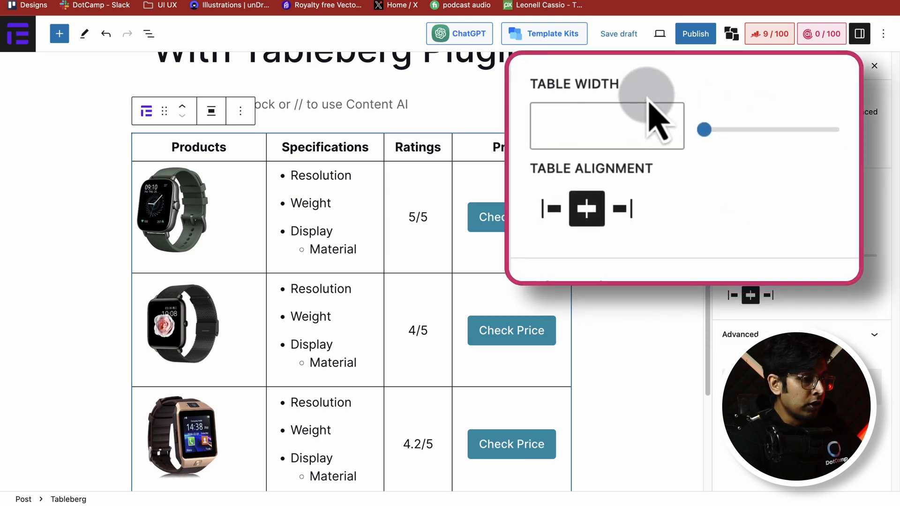
- Drag the Tableberg Table Width slider back and forth, settling at 580 px
drag(704, 130, 740, 130)
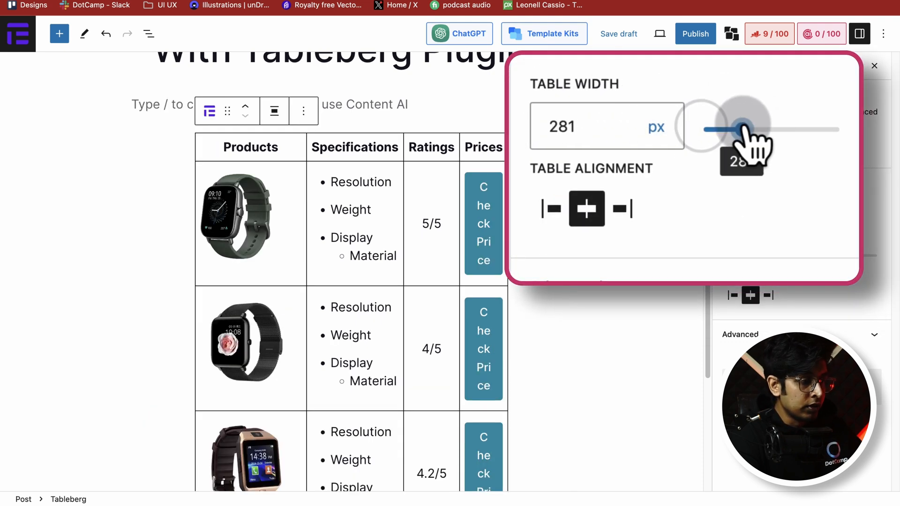
drag(743, 129, 848, 255)
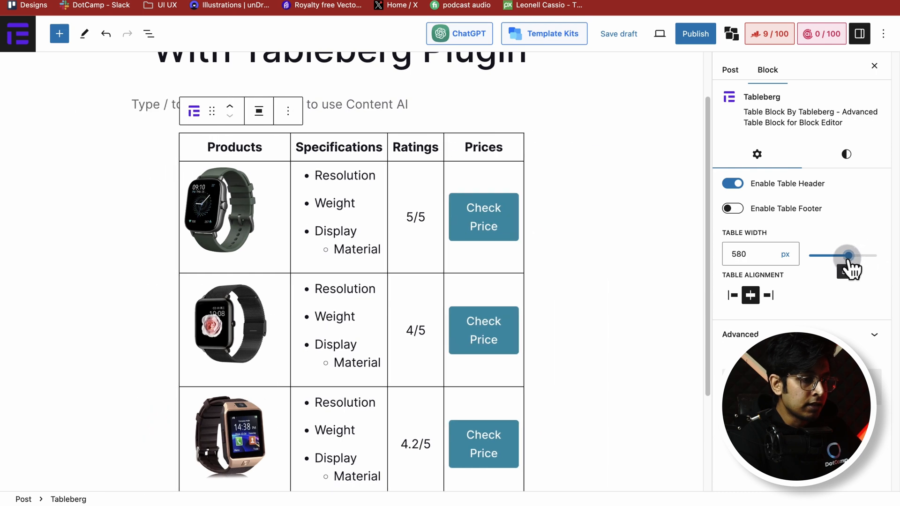
drag(848, 254, 889, 255)
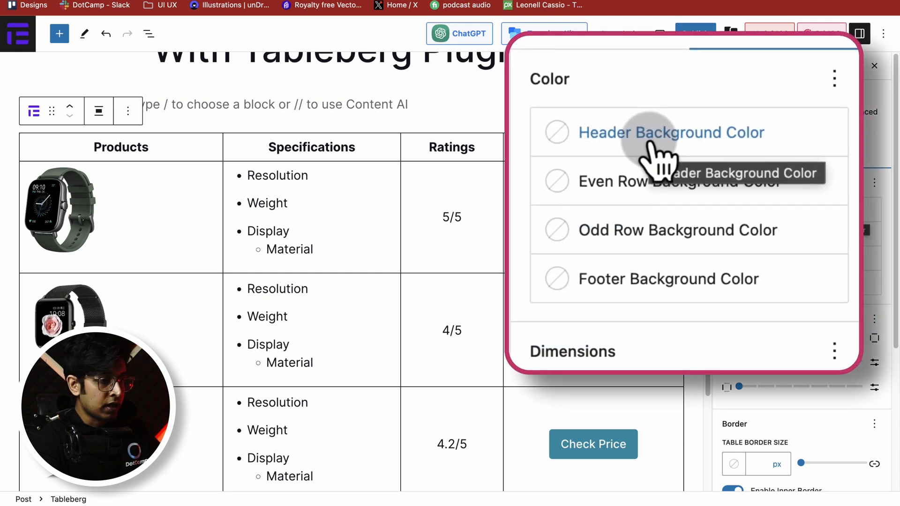
mouse_move(651, 189)
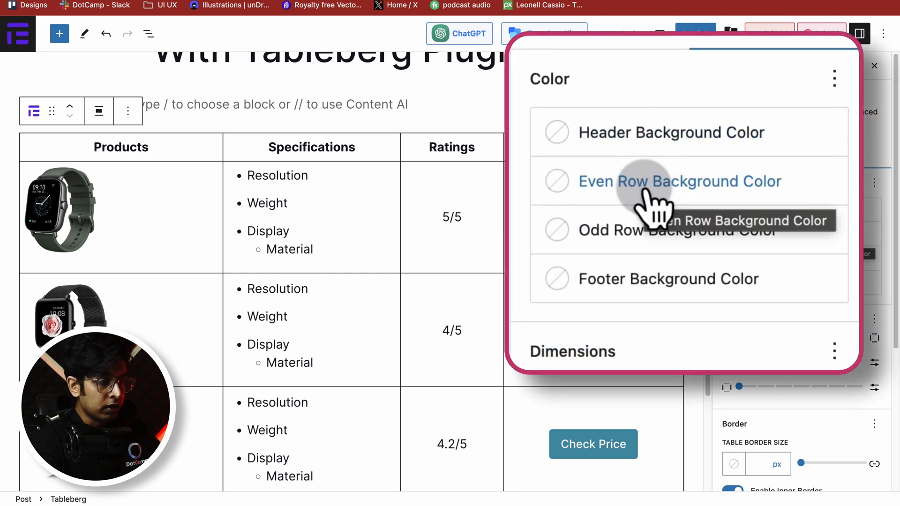
- Set the Even Row Background Color to custom hex #E5E5E5
click(679, 181)
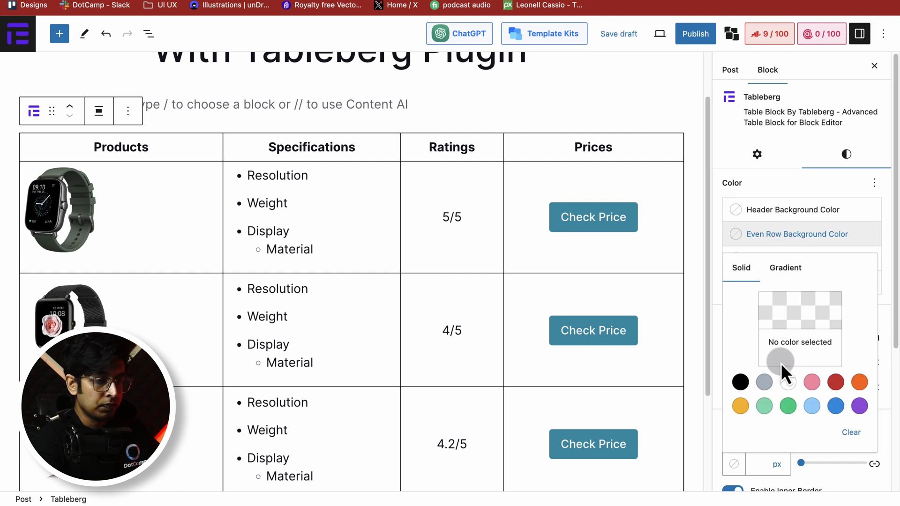
click(780, 360)
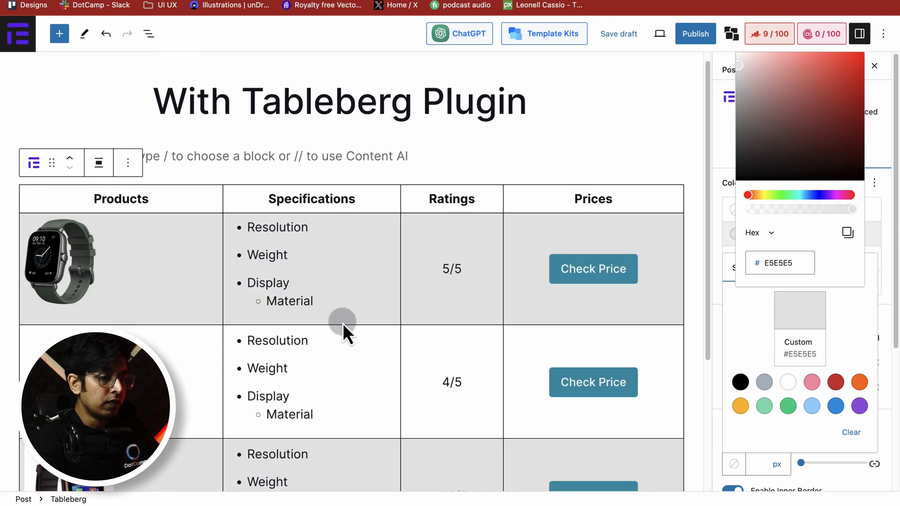
scroll(down, 3)
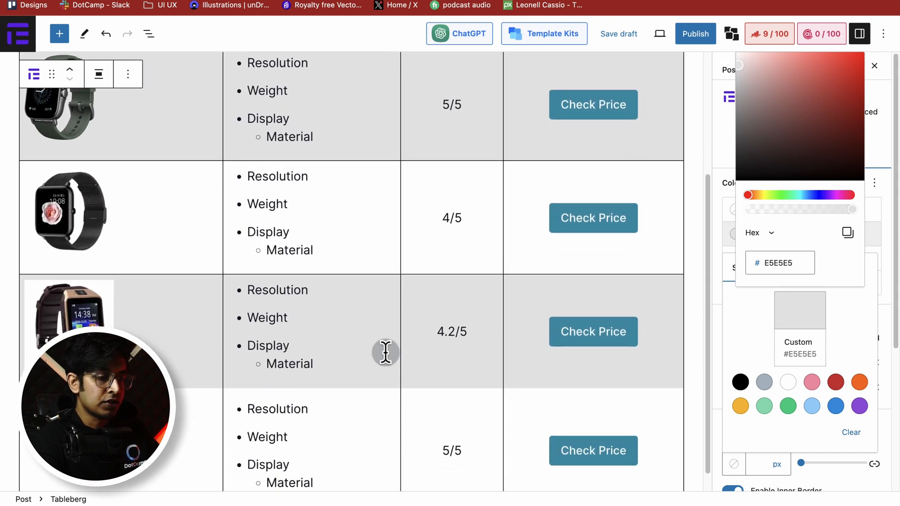
click(872, 66)
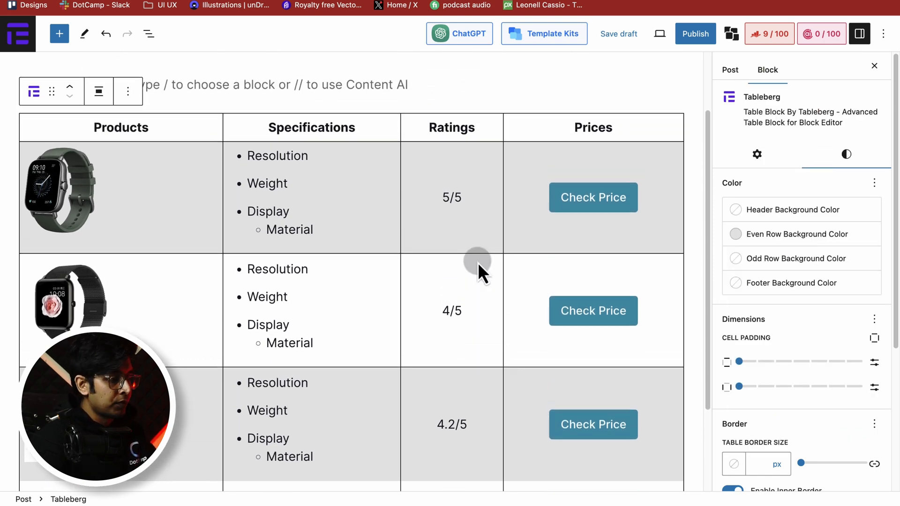
scroll(down, 3)
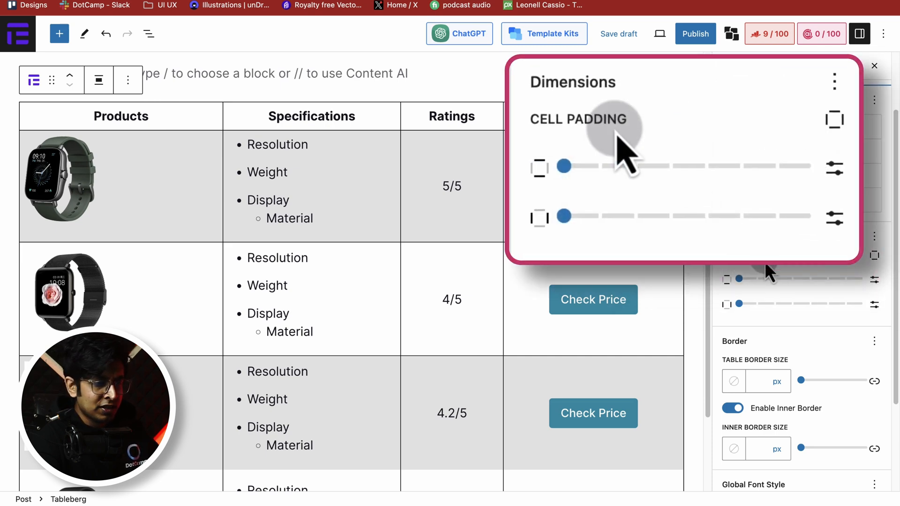
- Raise both Cell Padding sliders to the Large step
drag(563, 166, 665, 166)
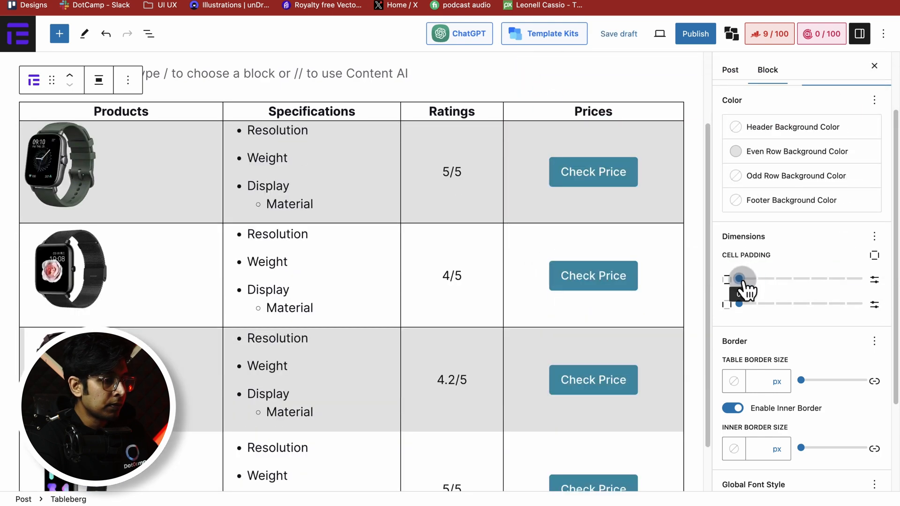
drag(740, 279, 789, 280)
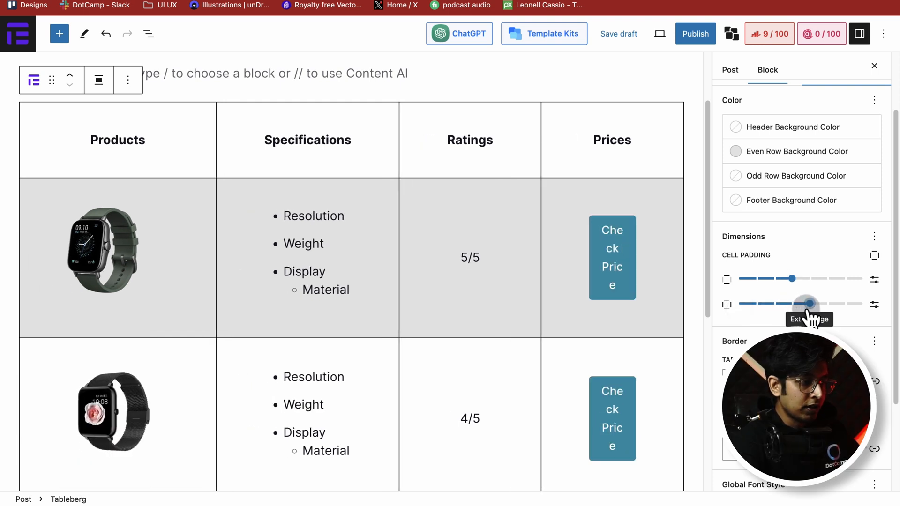
drag(806, 304, 790, 304)
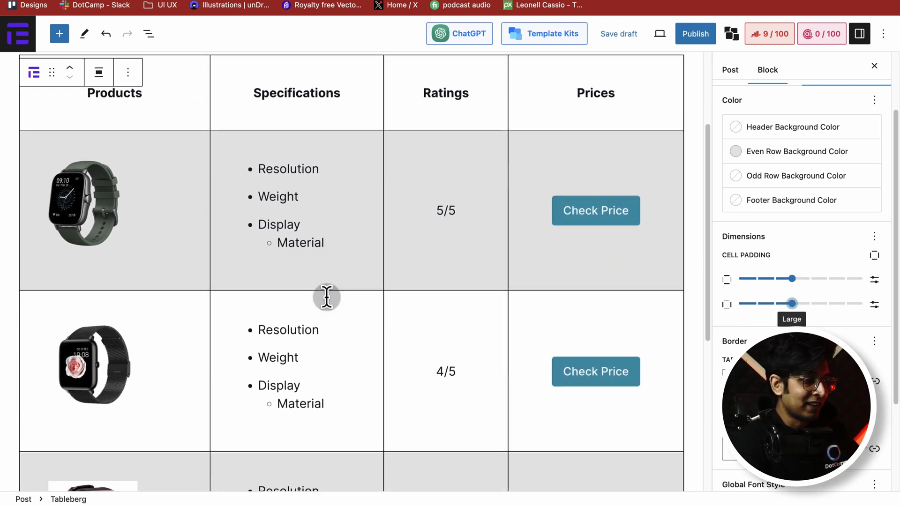
scroll(down, 3)
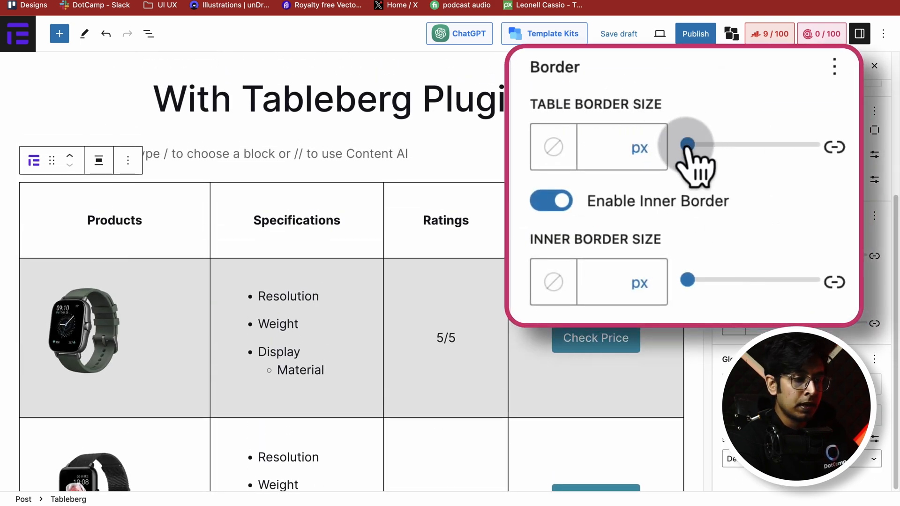
drag(687, 143, 703, 142)
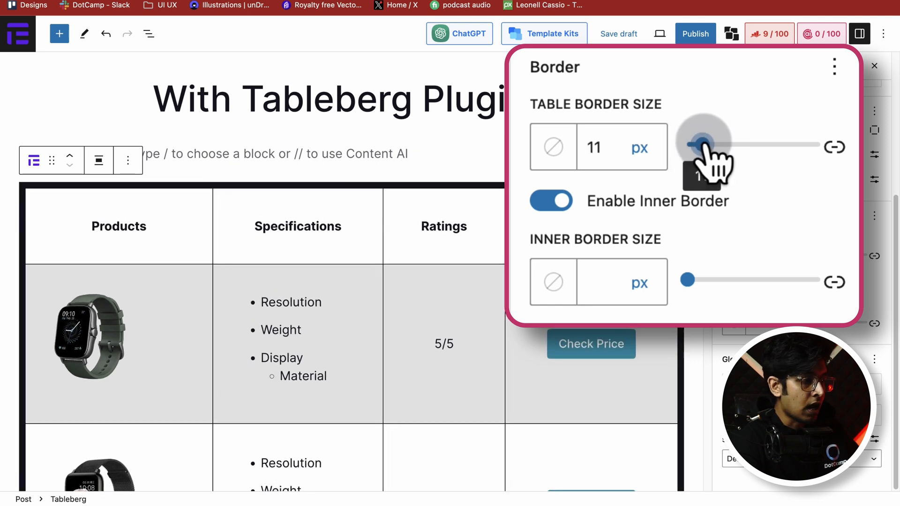
drag(701, 143, 686, 144)
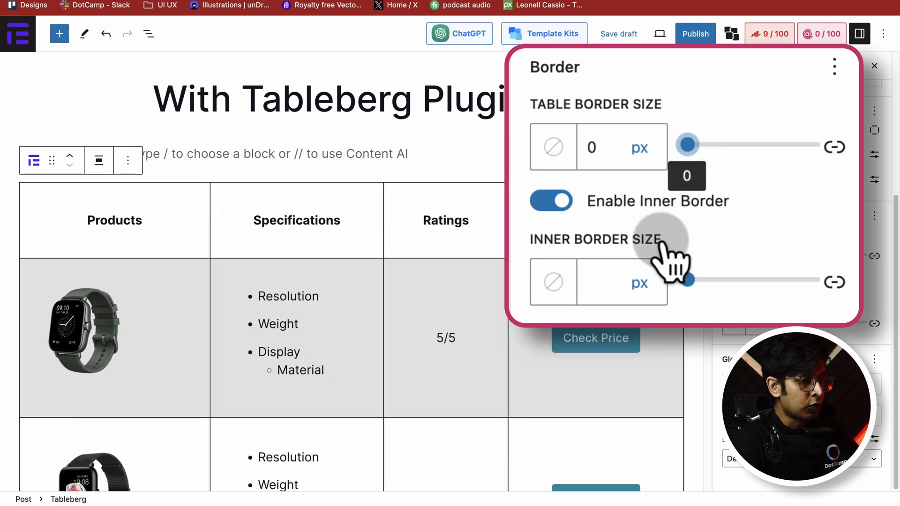
drag(688, 280, 694, 280)
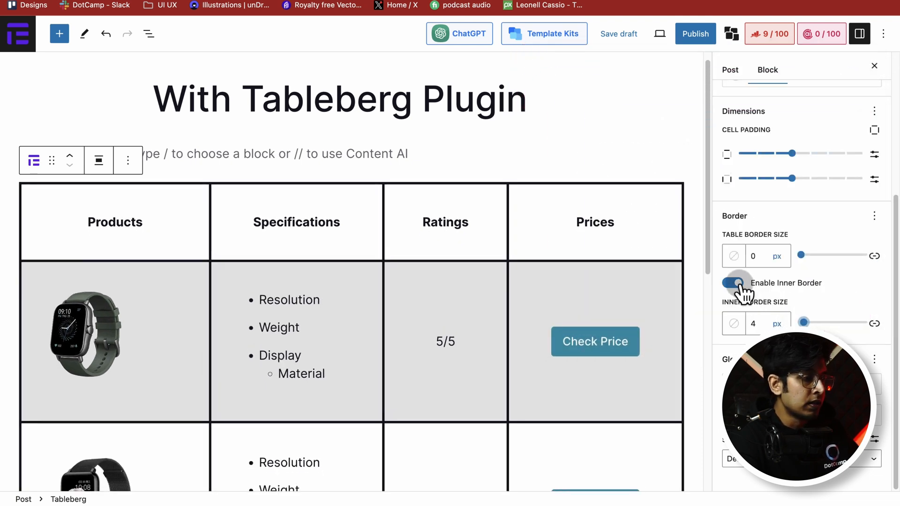
click(733, 282)
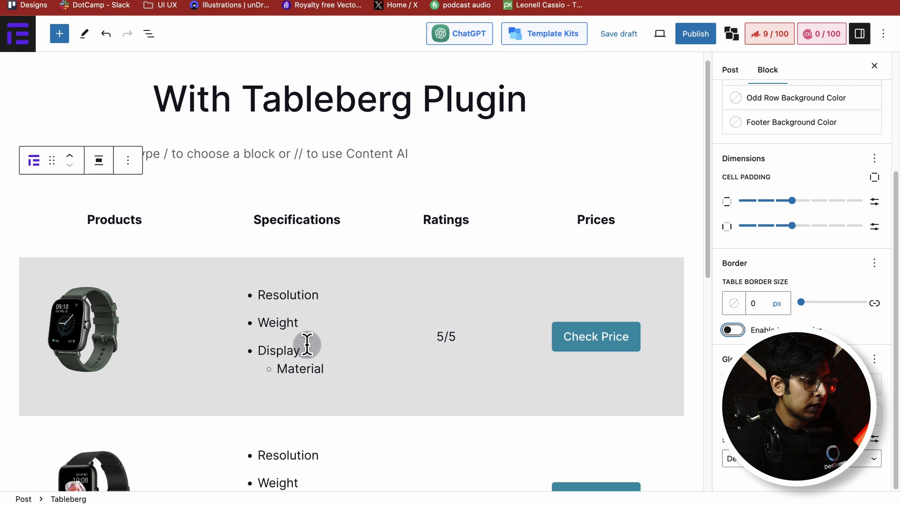
scroll(down, 3)
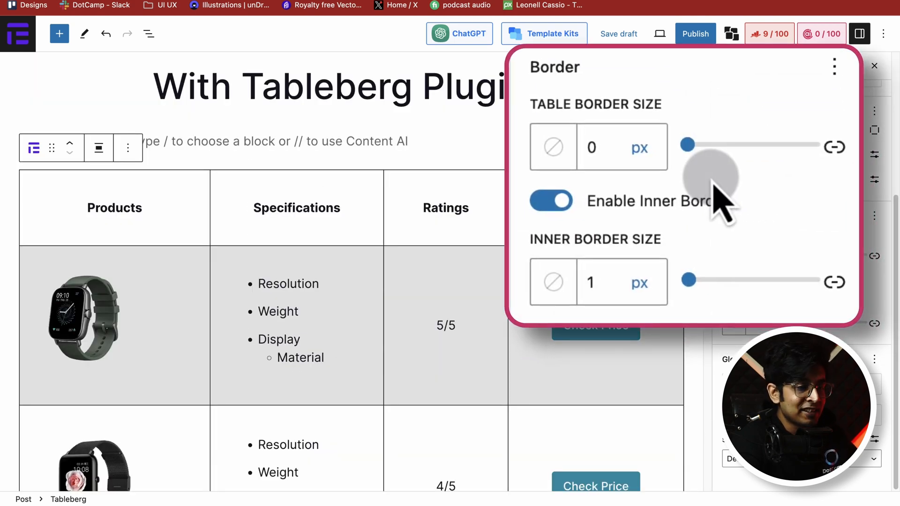
- Unlink Table Border Size sides and set top to 10 px, left to 3 px
click(835, 147)
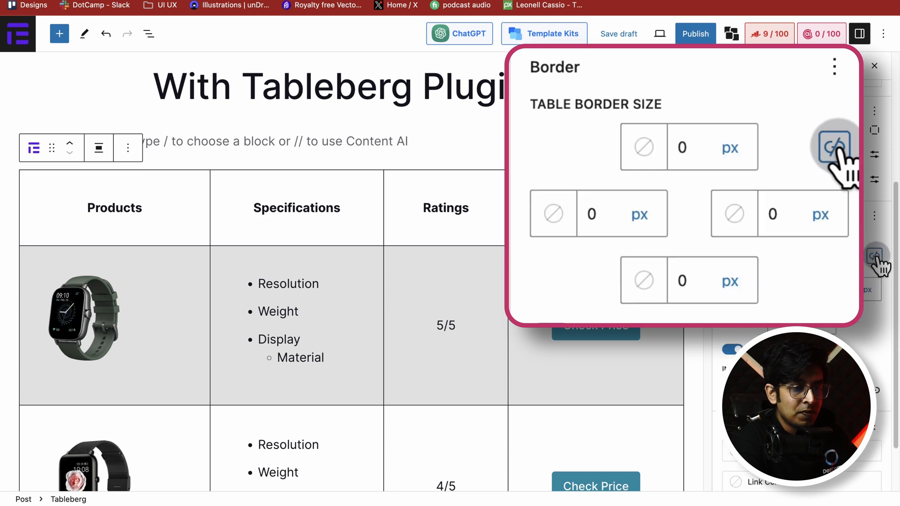
mouse_move(694, 146)
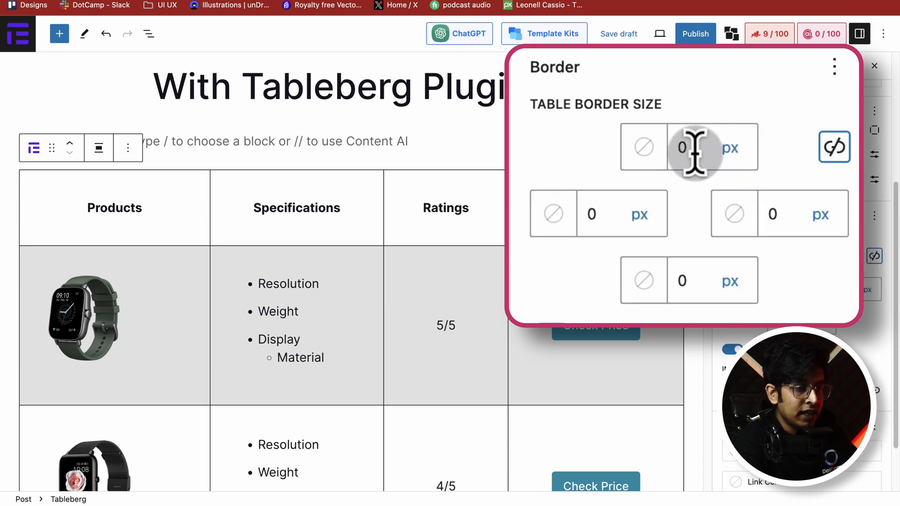
click(682, 146)
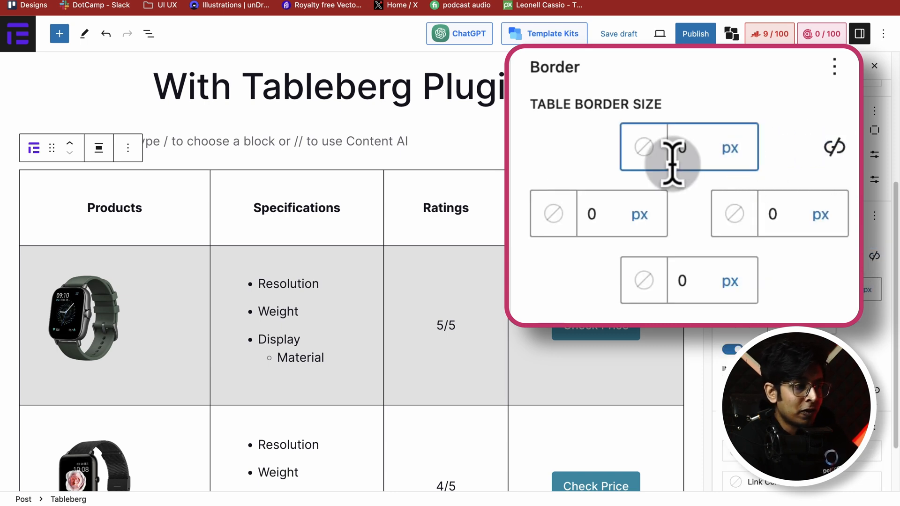
click(663, 146)
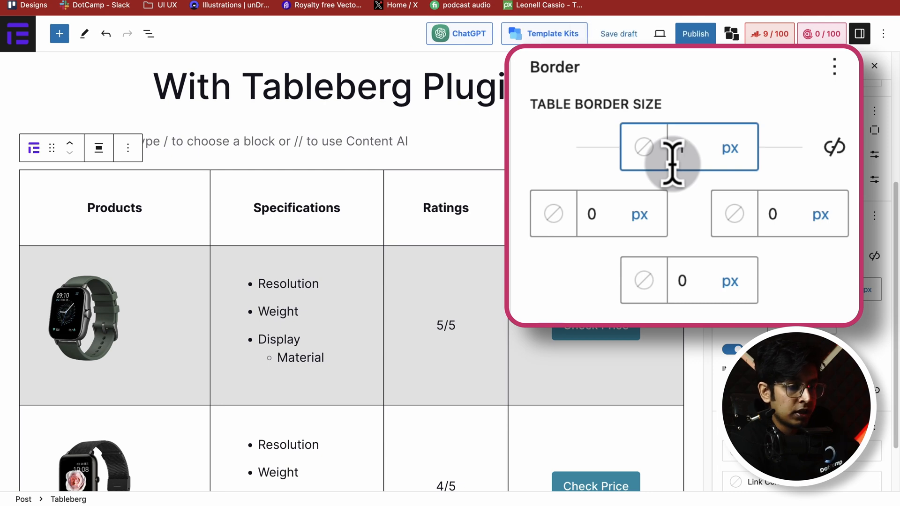
text(10)
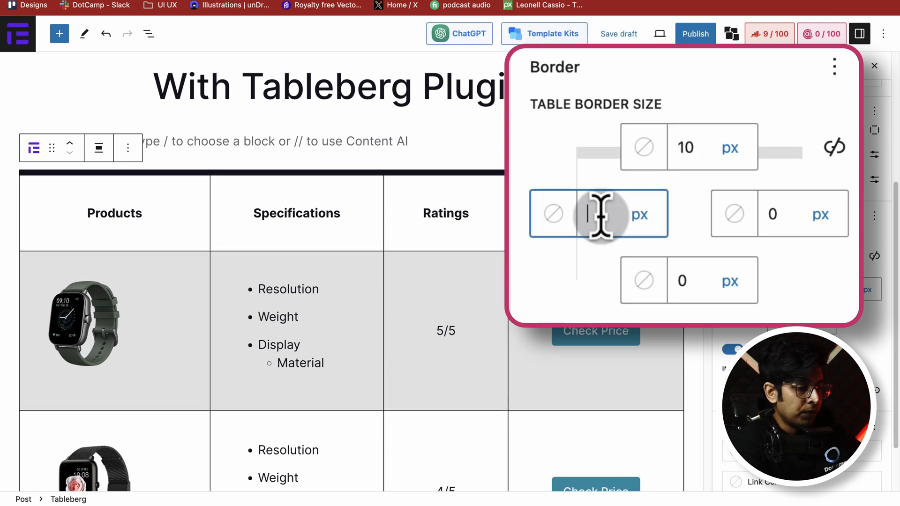
text(3)
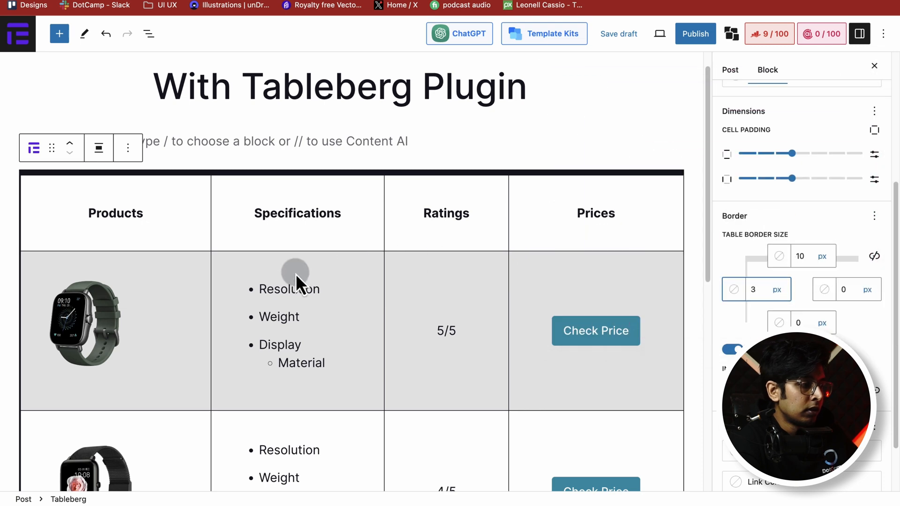
scroll(down, 3)
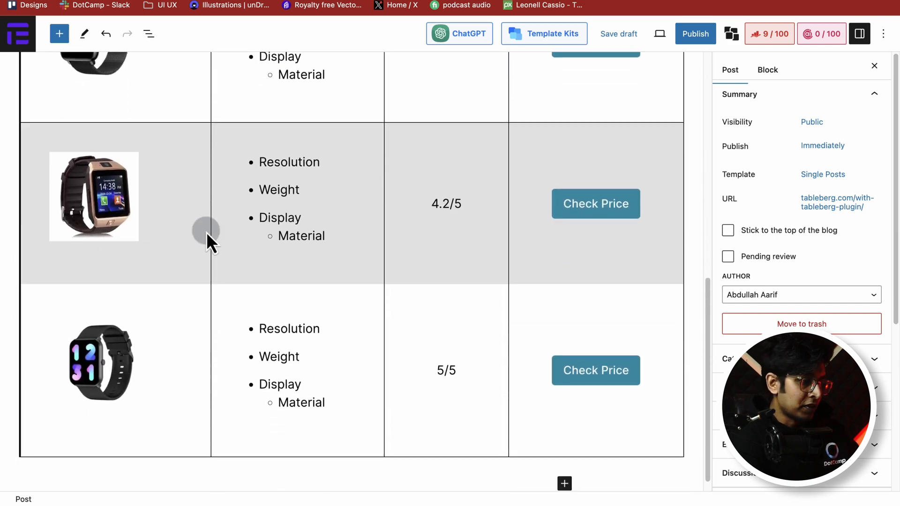
scroll(down, 3)
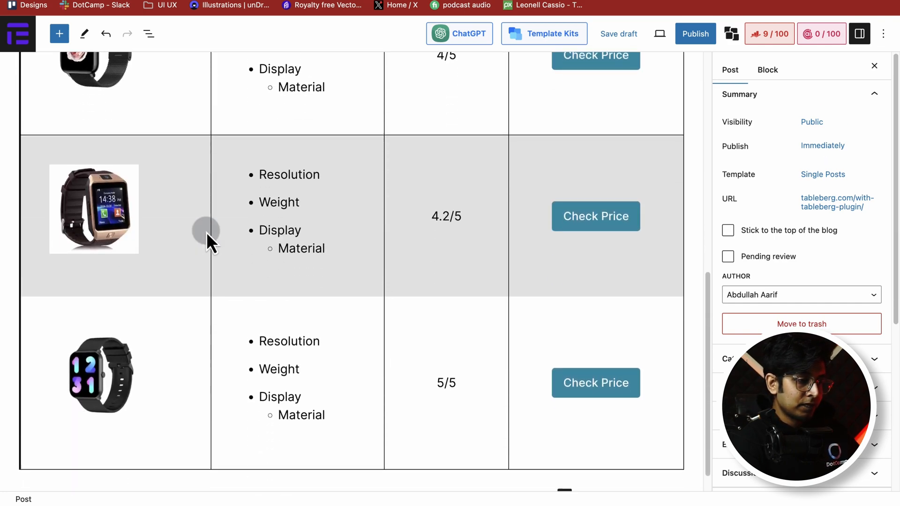